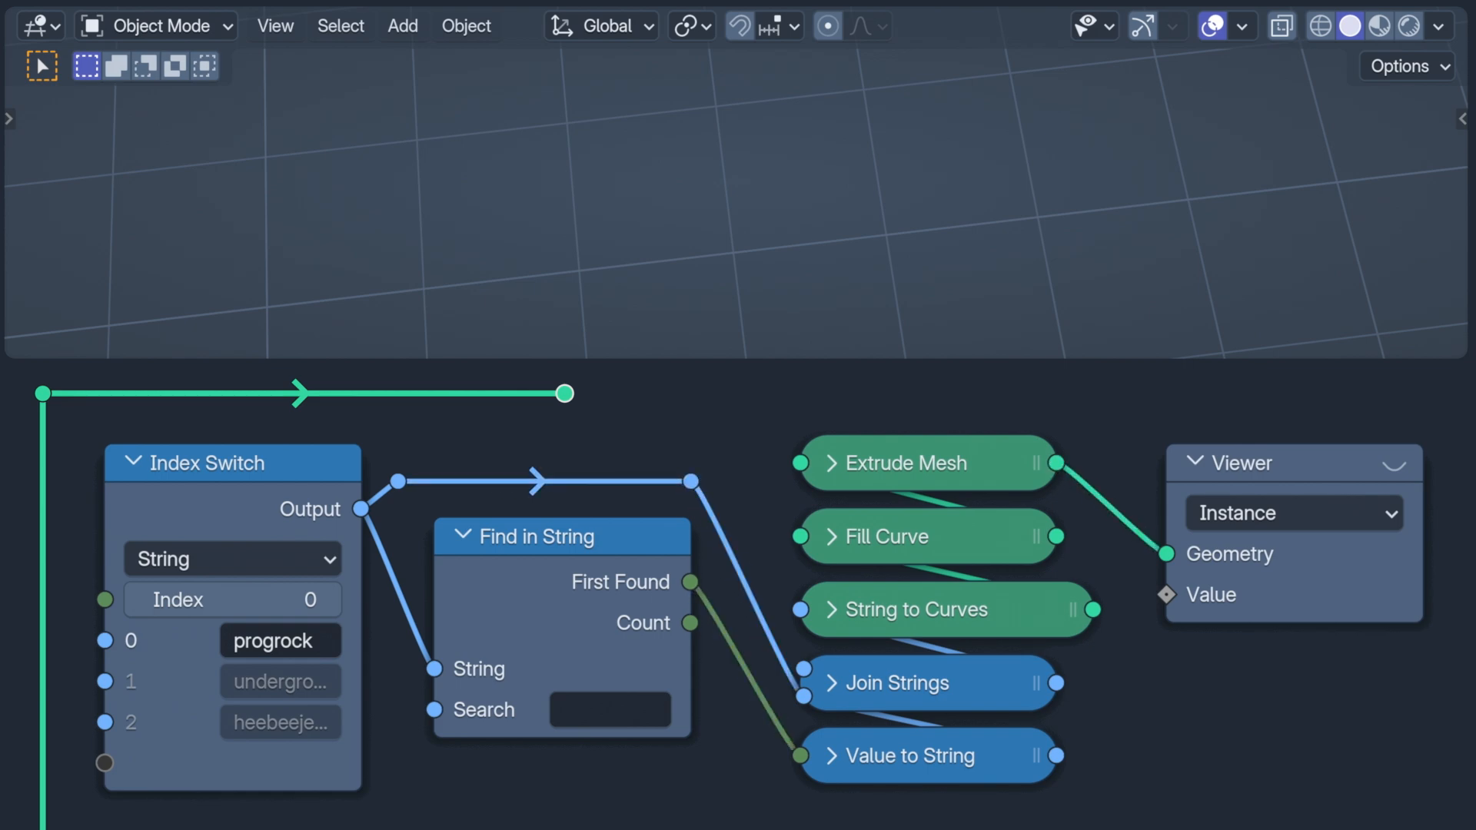
# Search Find in String for 'ro', then type 'und' to switch the string to underground.
pyautogui.write('ro')
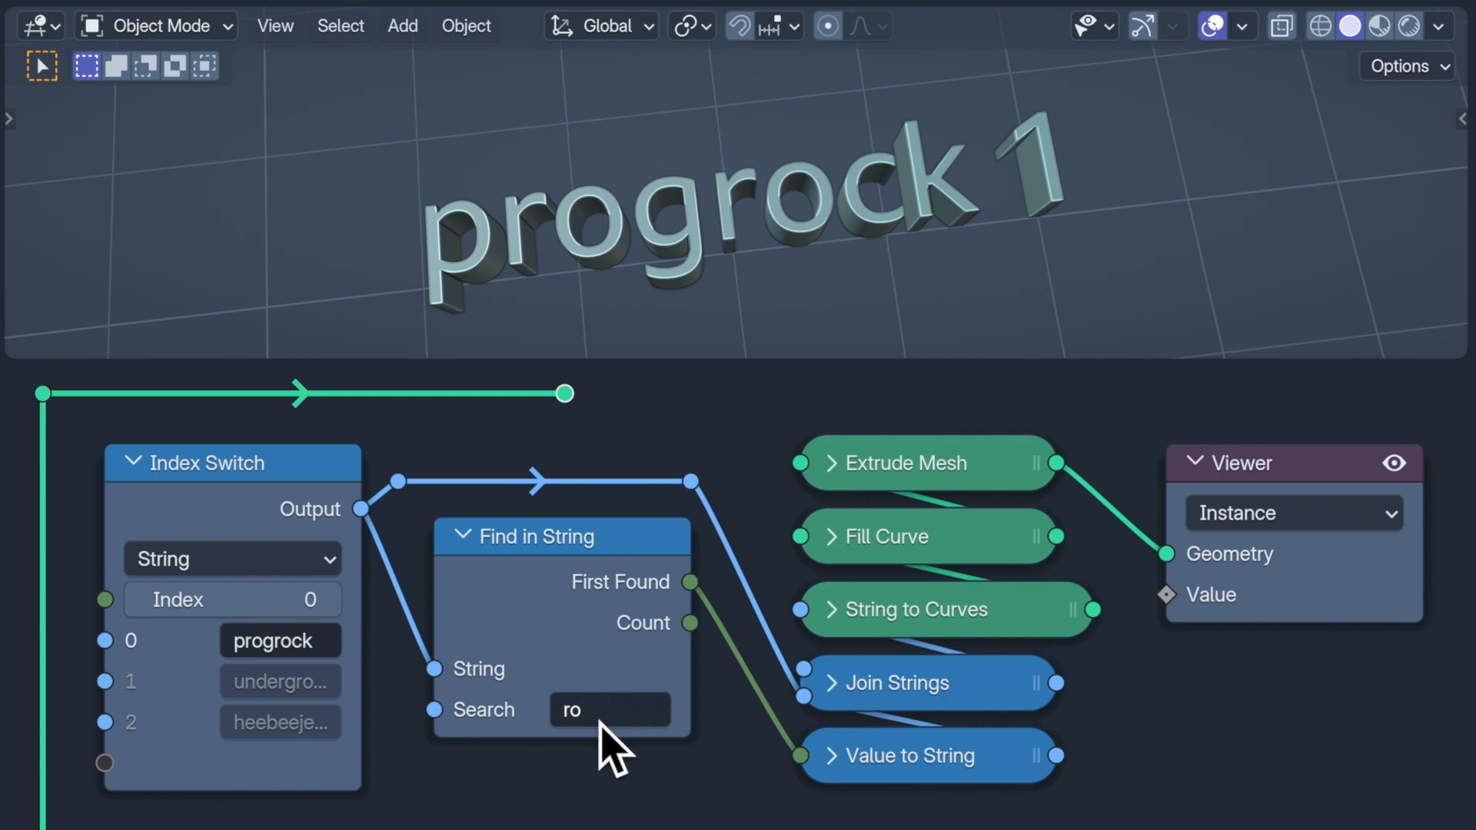
pyautogui.moveTo(729, 776)
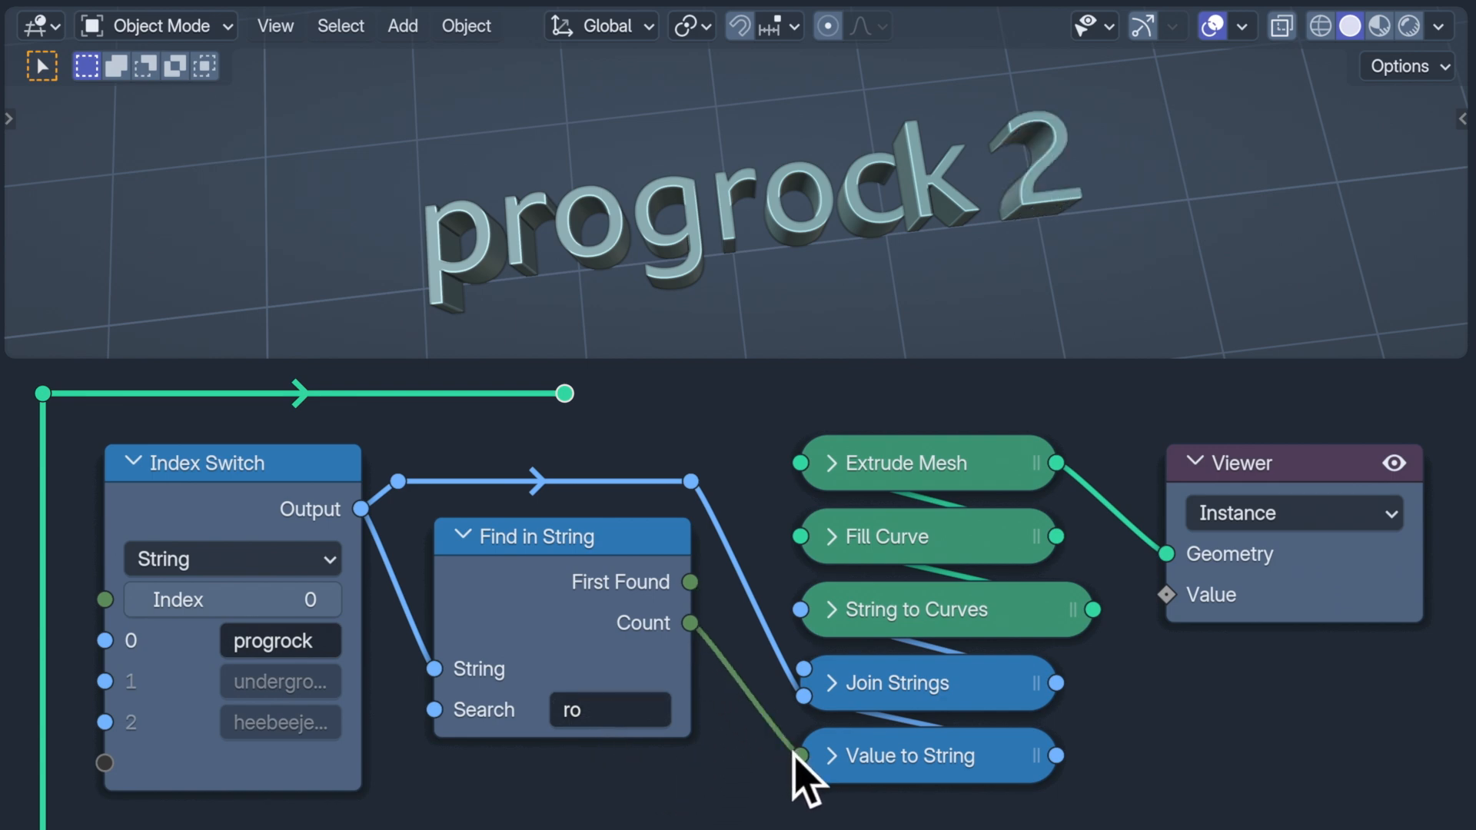
pyautogui.moveTo(791, 771)
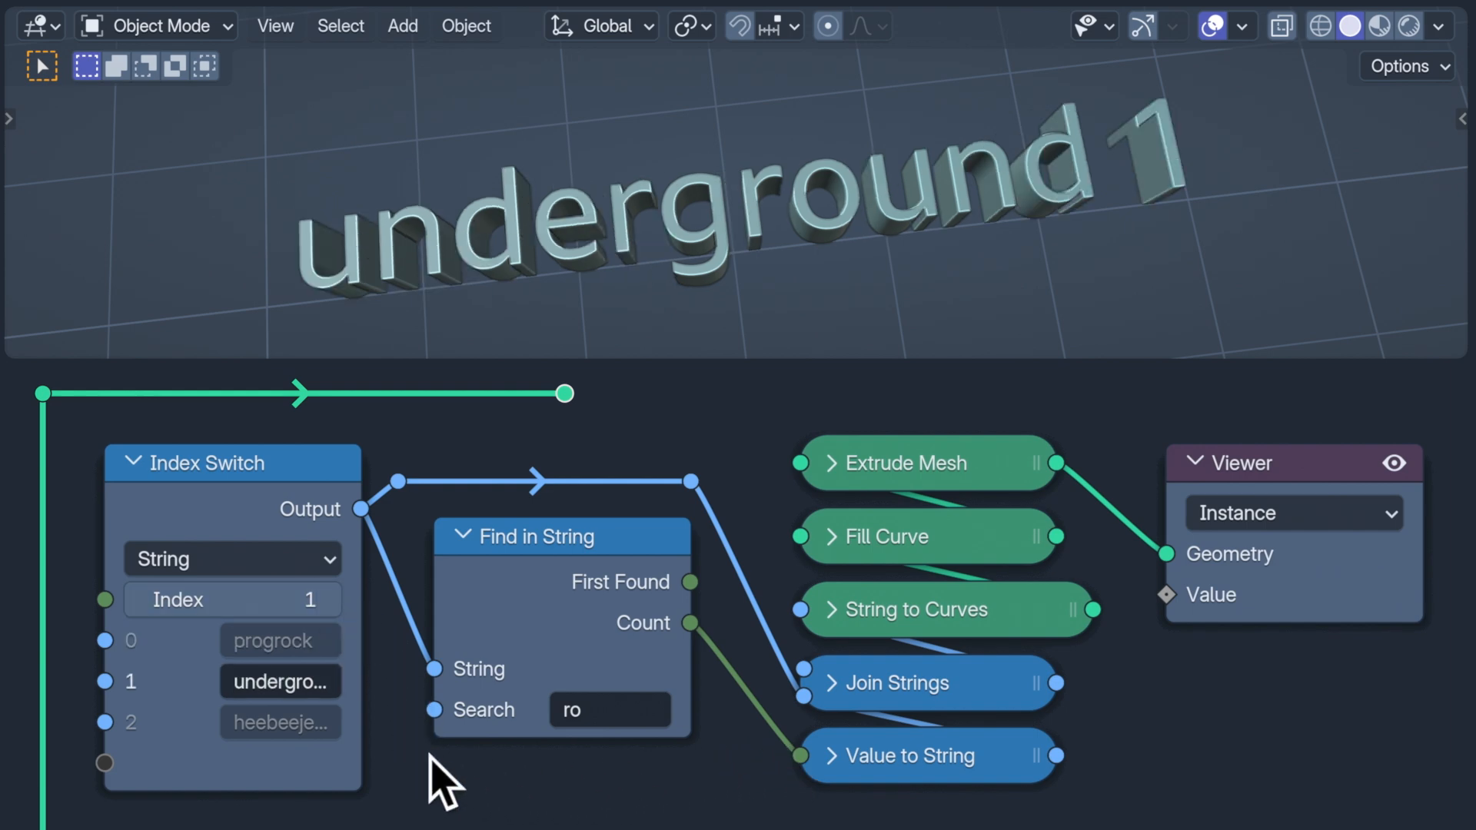
pyautogui.write('und')
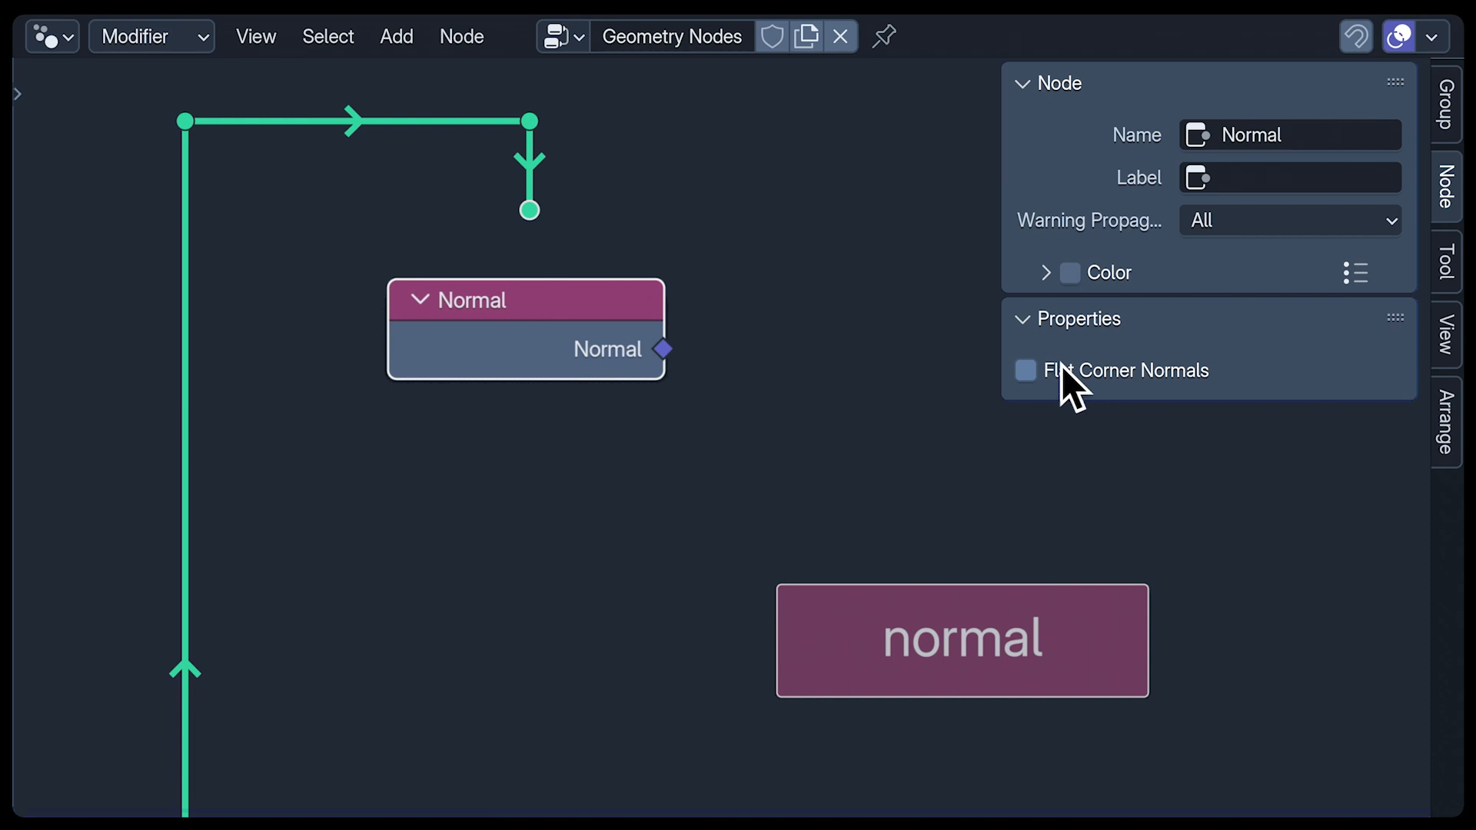
# Enable the Flat Corner Normals checkbox in the Normal node's sidebar properties.
pyautogui.click(1025, 370)
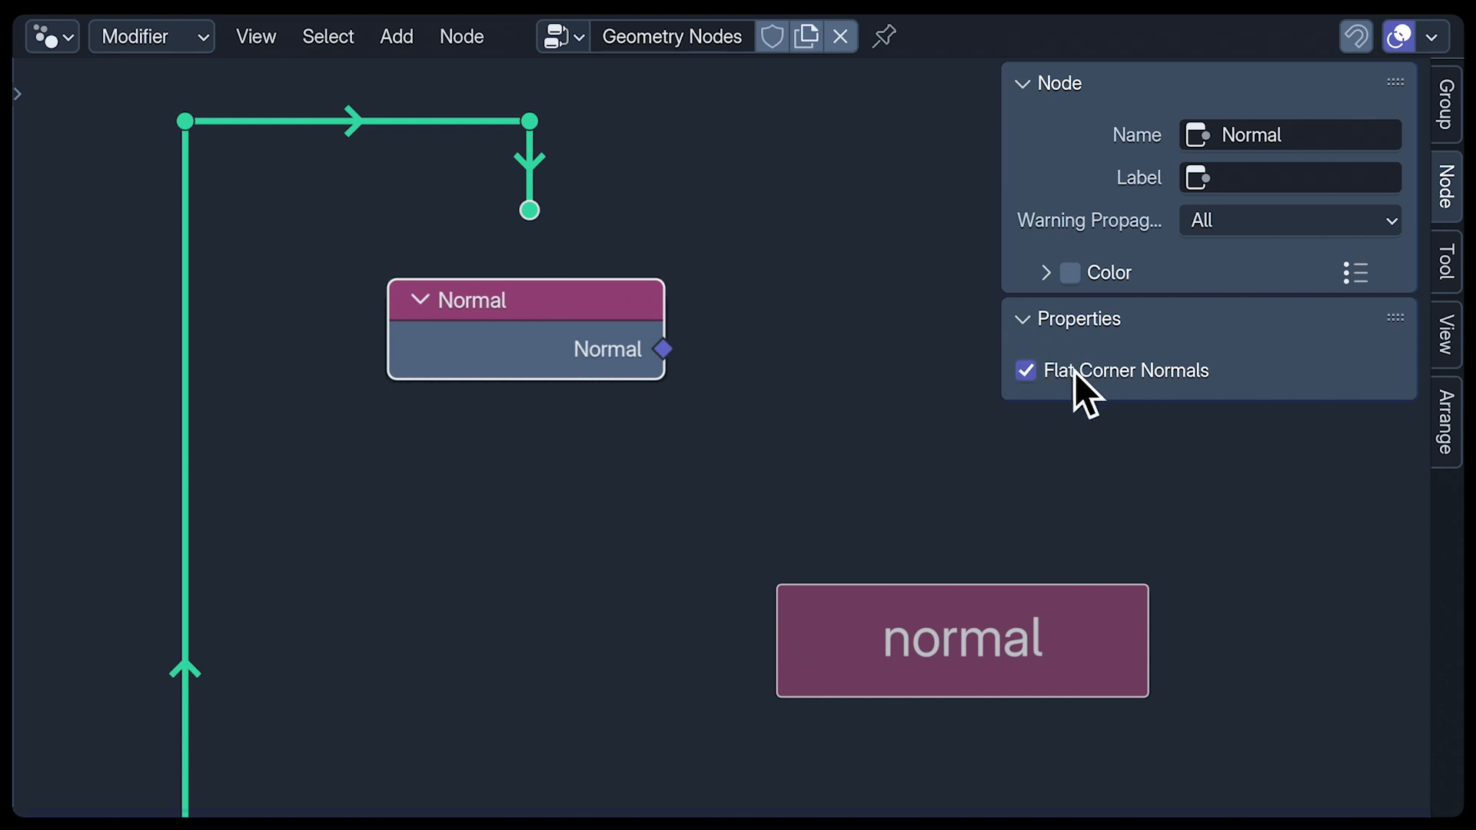
pyautogui.moveTo(1131, 452)
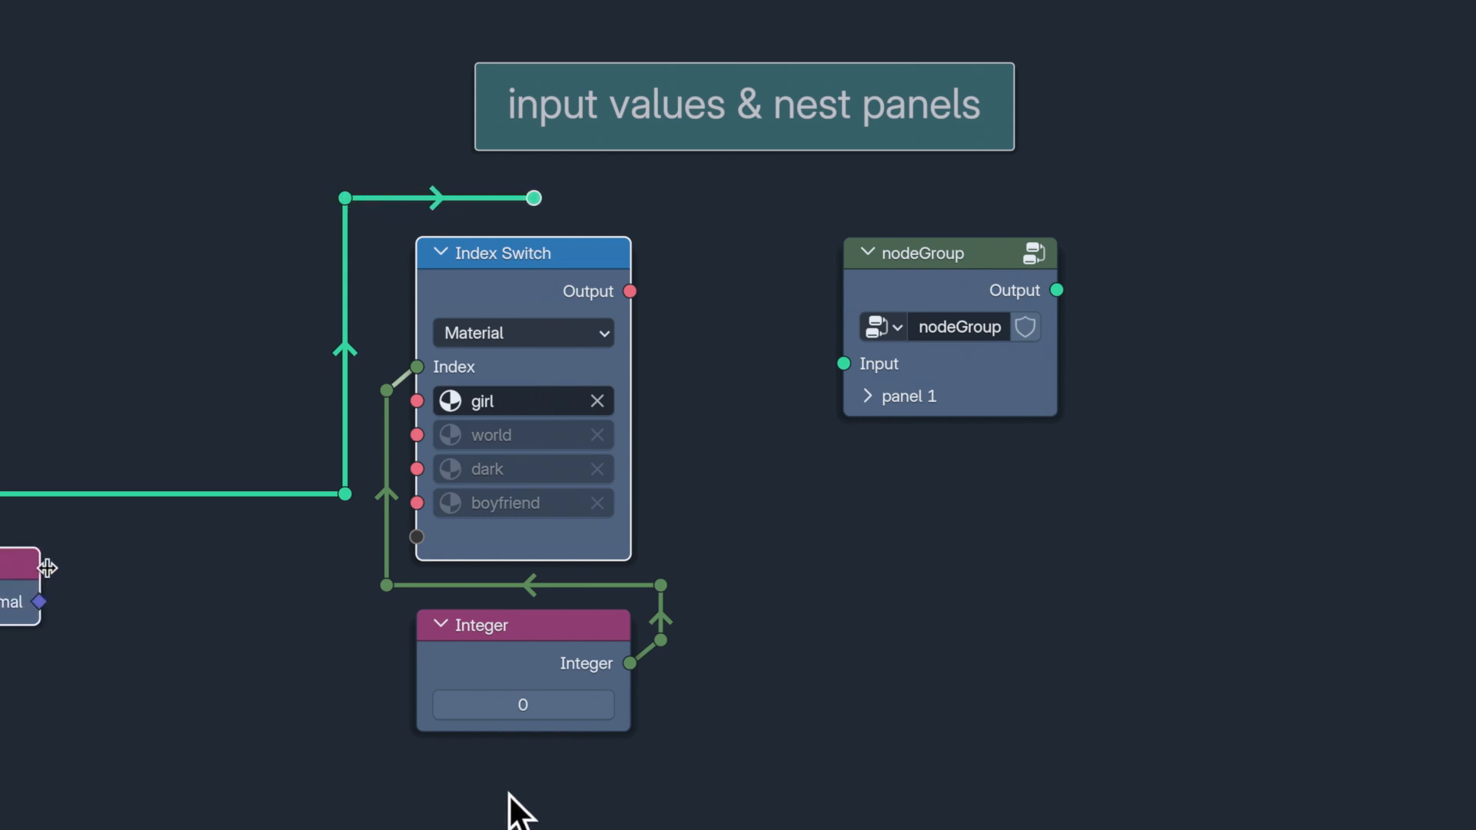
# Raise the Integer material index past world, then lower it back to girl.
pyautogui.click(604, 704)
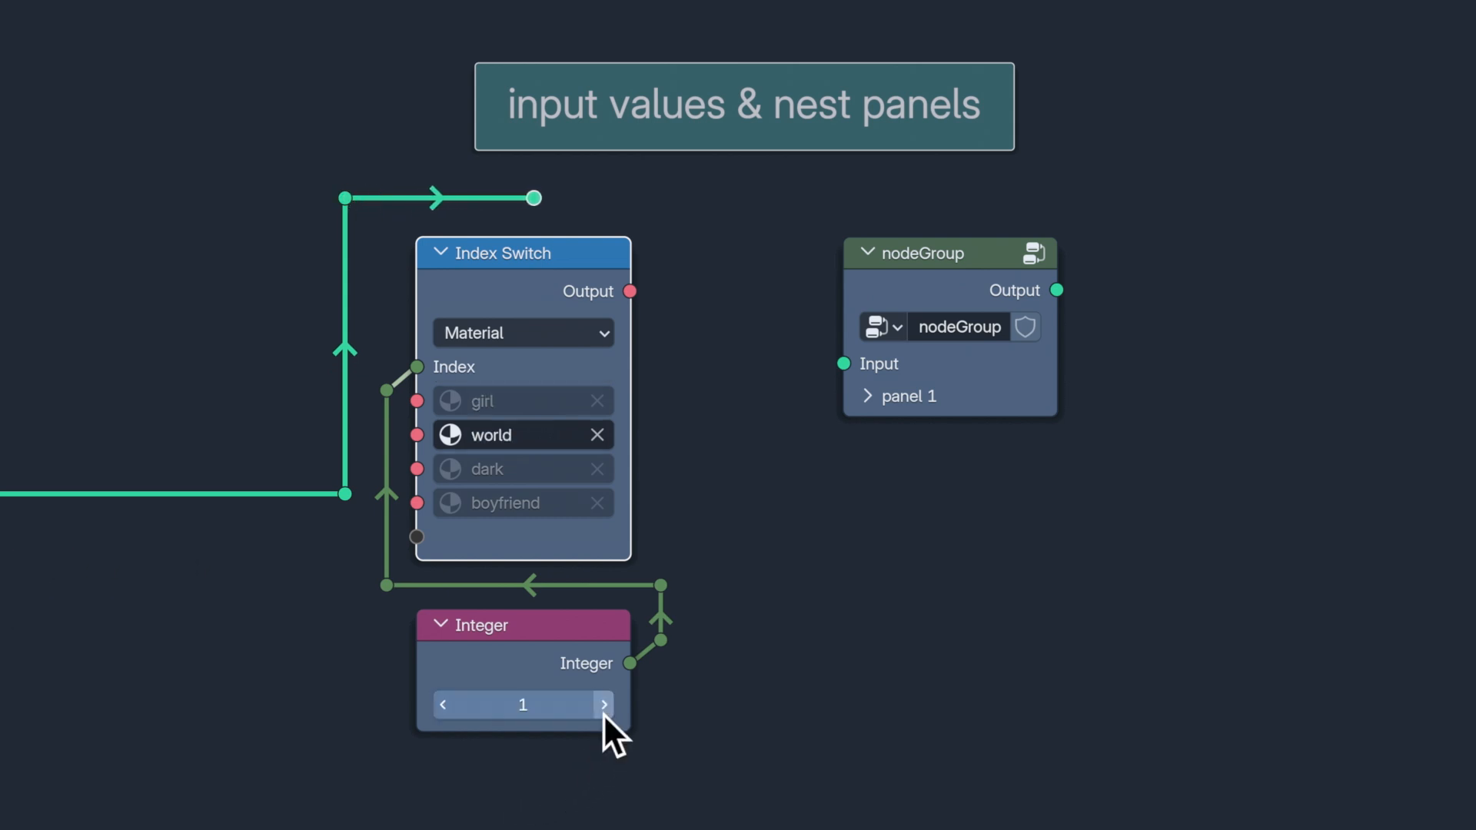
pyautogui.click(604, 704)
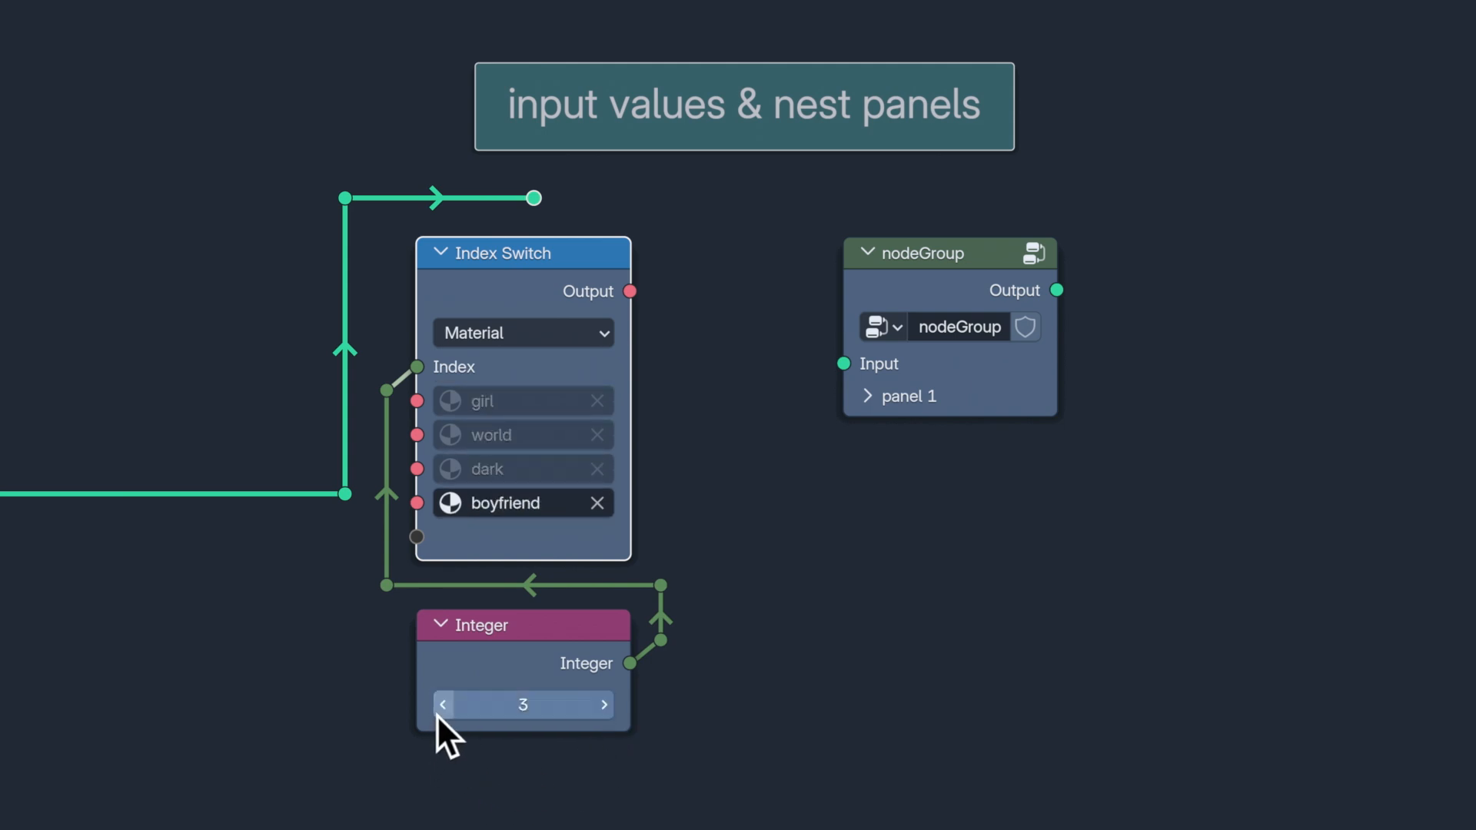
pyautogui.click(443, 704)
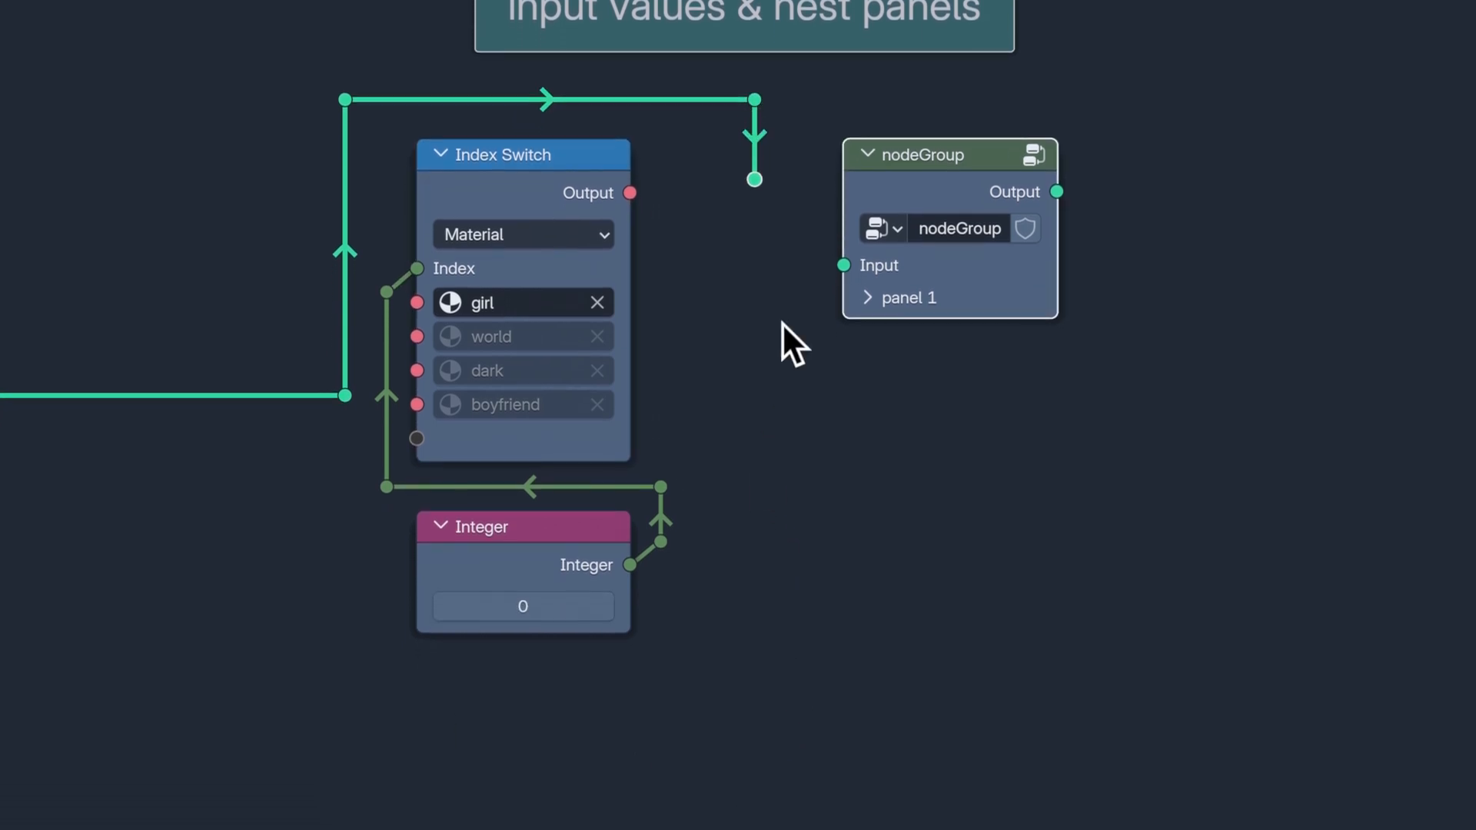
# Expand the nodeGroup's panel 1 and Panel 5, and toggle the bed time option.
pyautogui.click(866, 297)
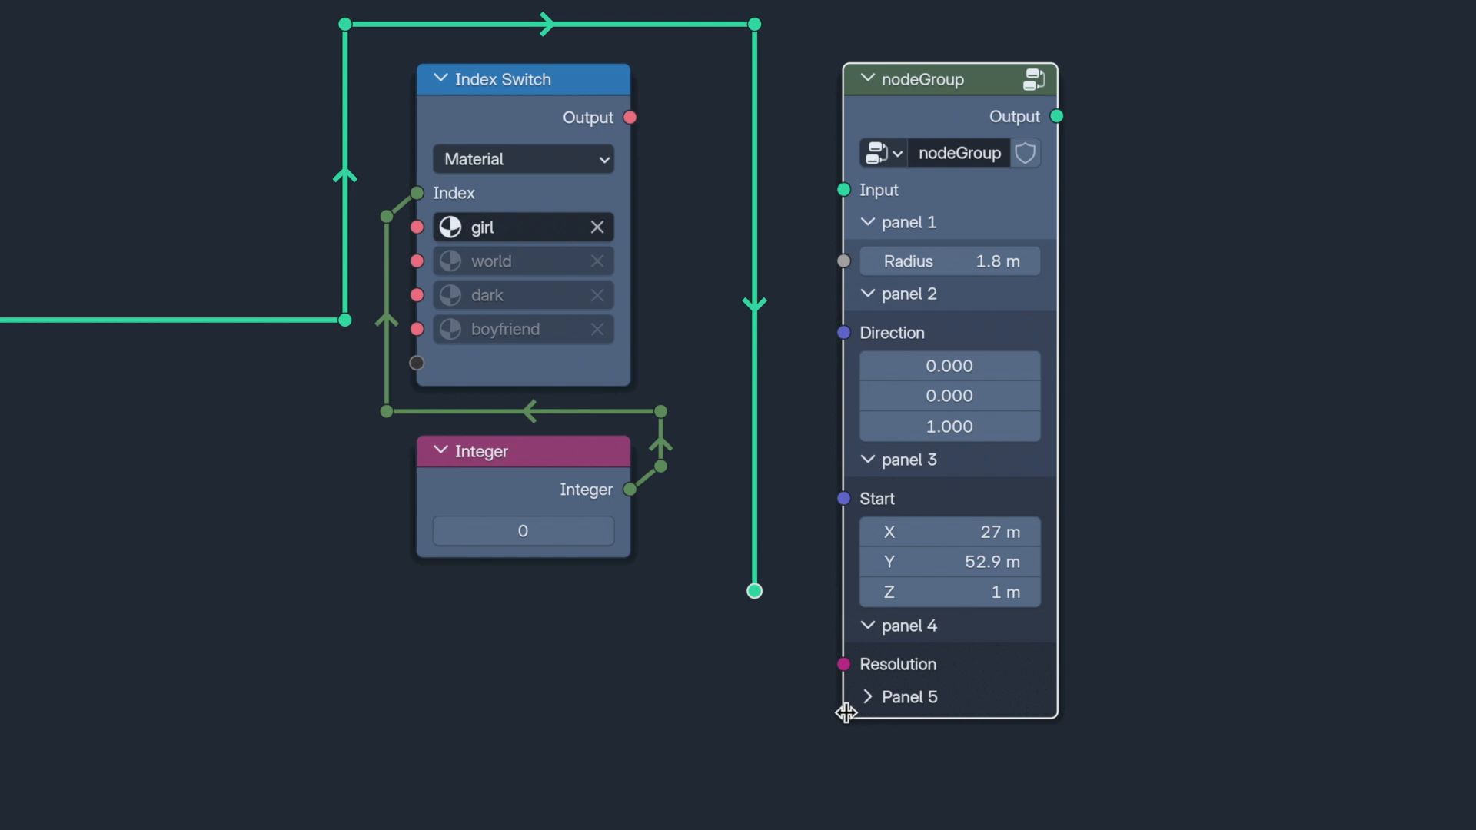
pyautogui.click(901, 696)
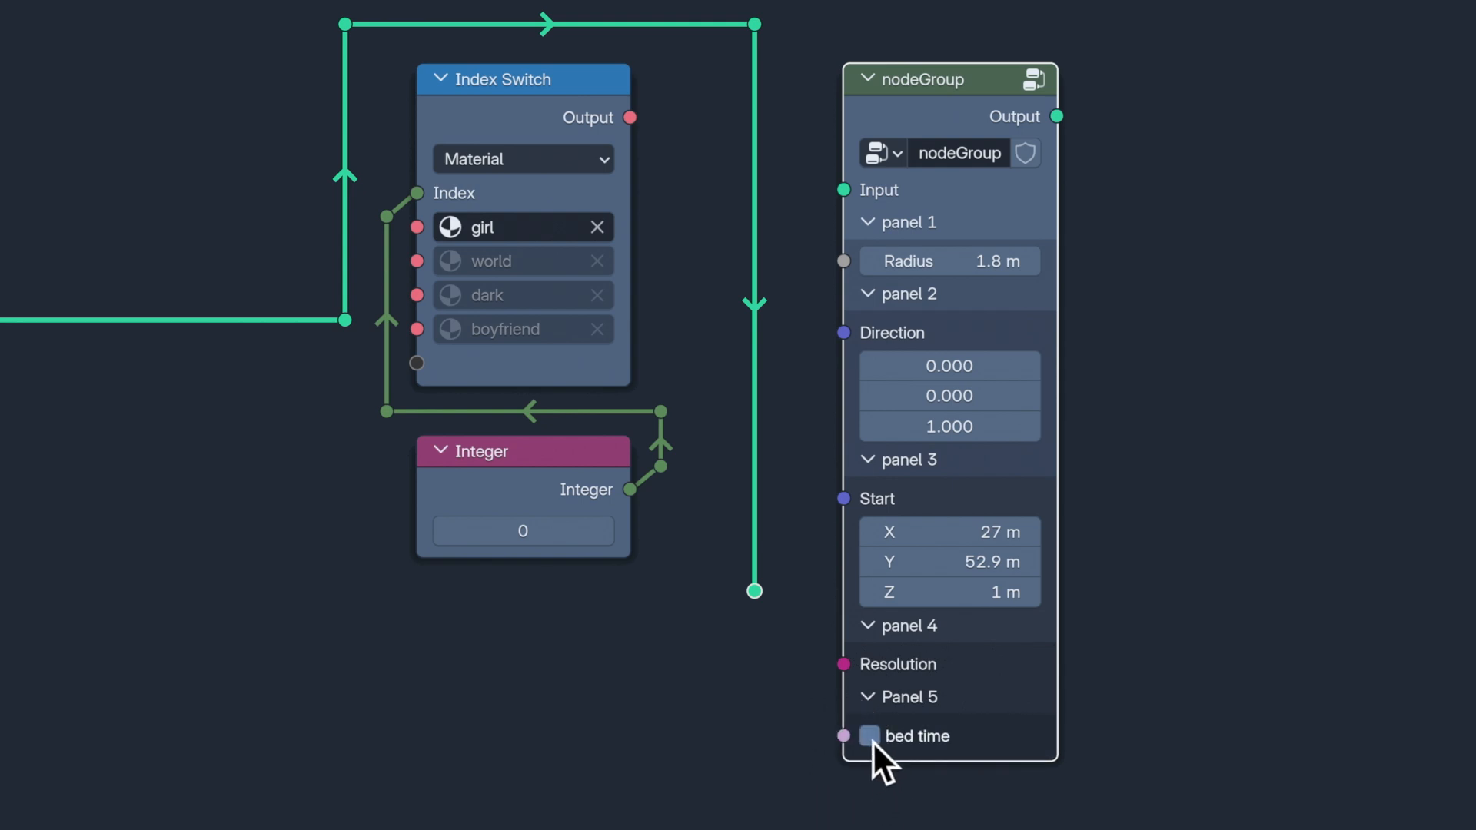
pyautogui.click(867, 737)
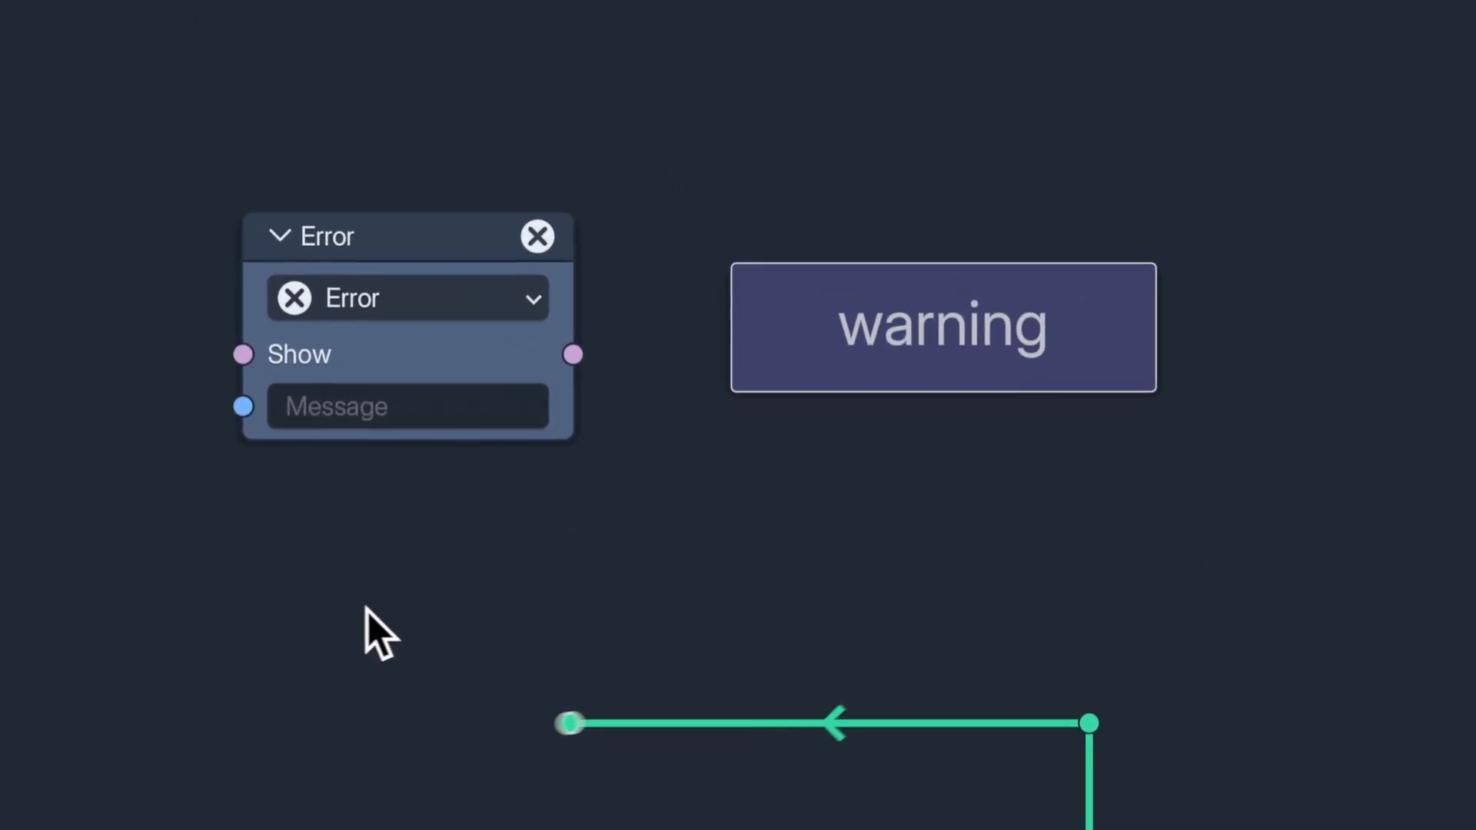
# Set the Error node's type to Warning and select its Message field.
pyautogui.click(407, 298)
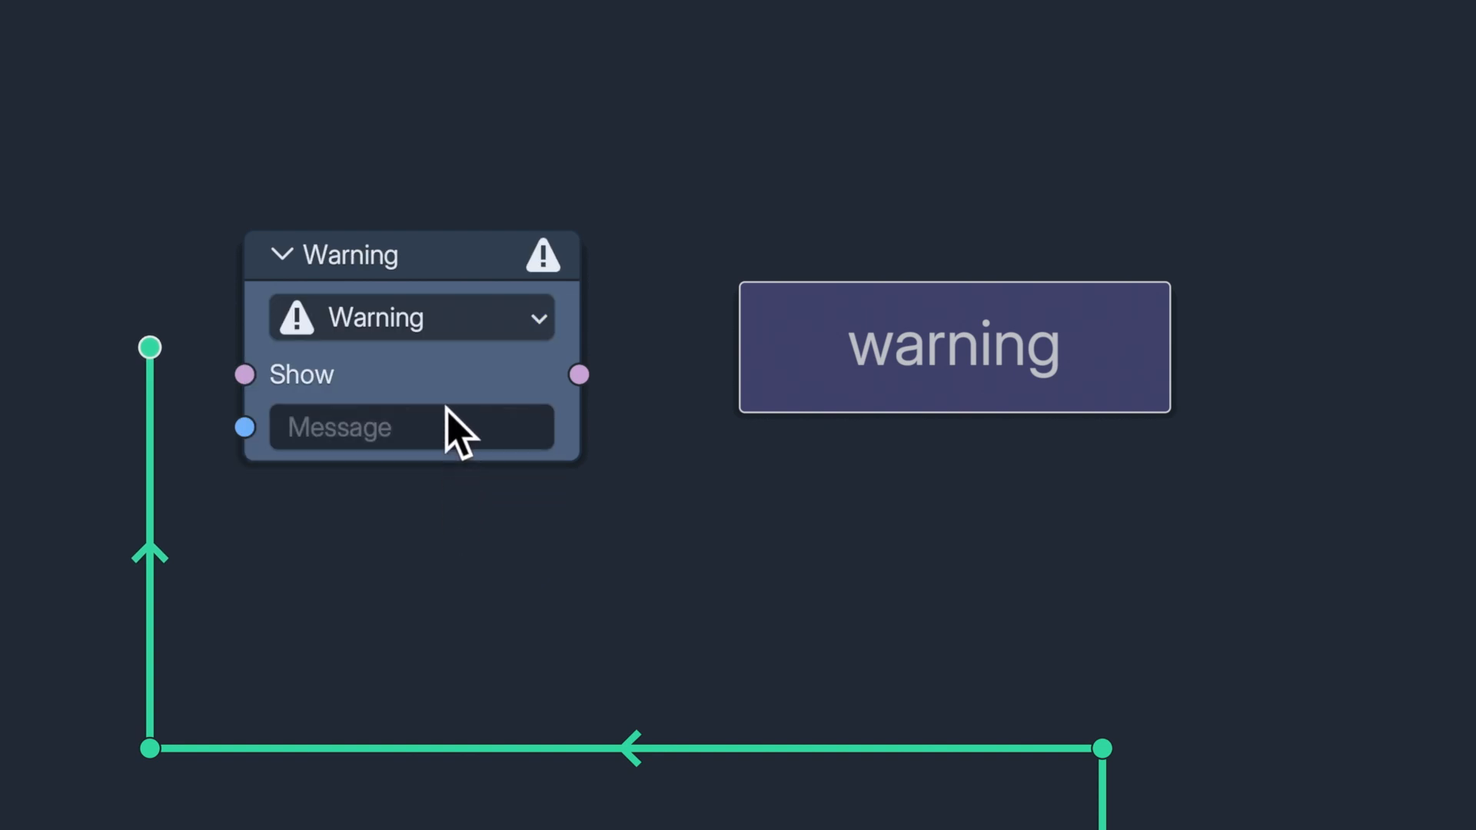
pyautogui.click(411, 318)
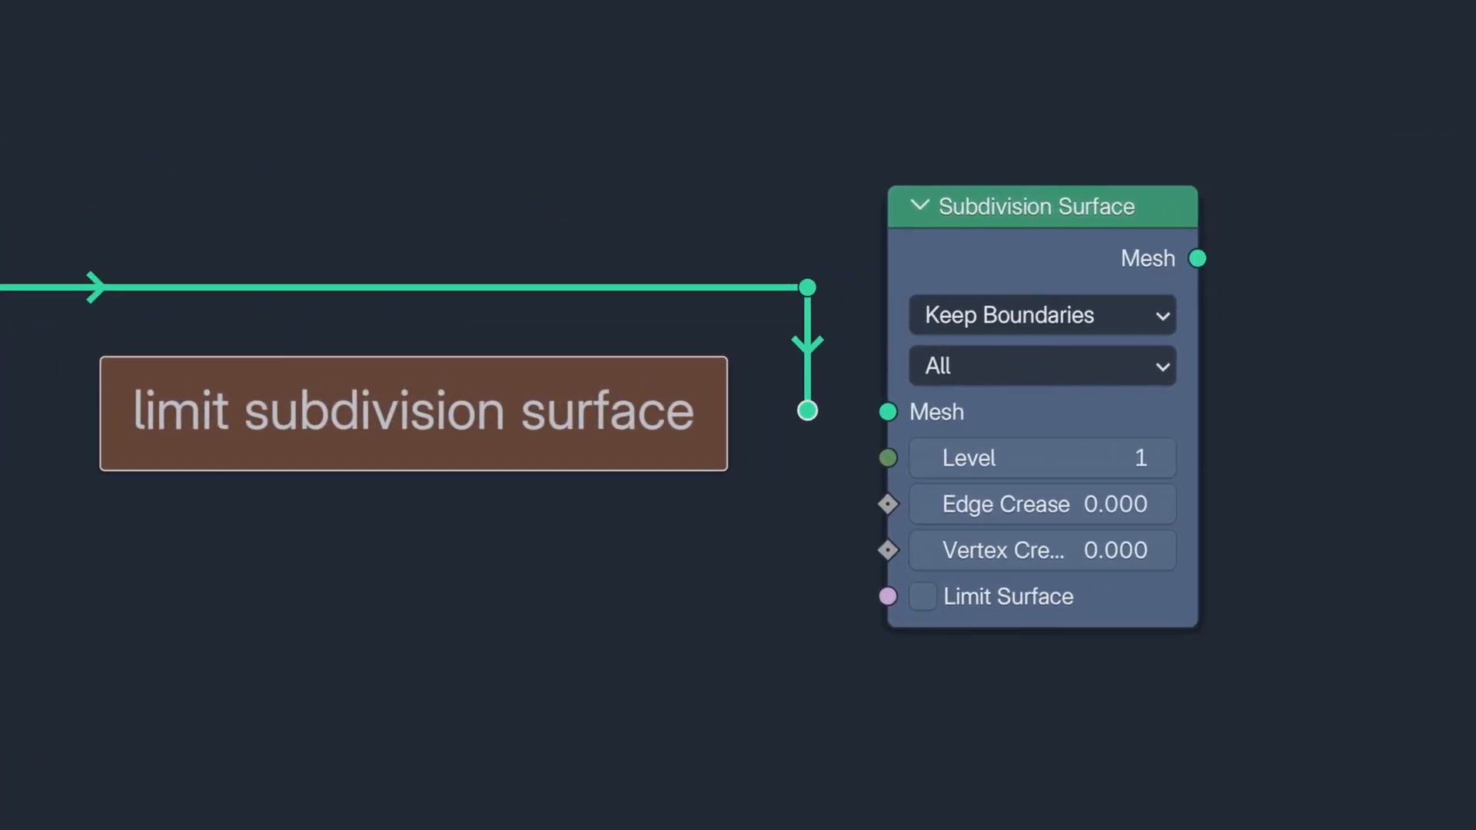
pyautogui.moveTo(932, 654)
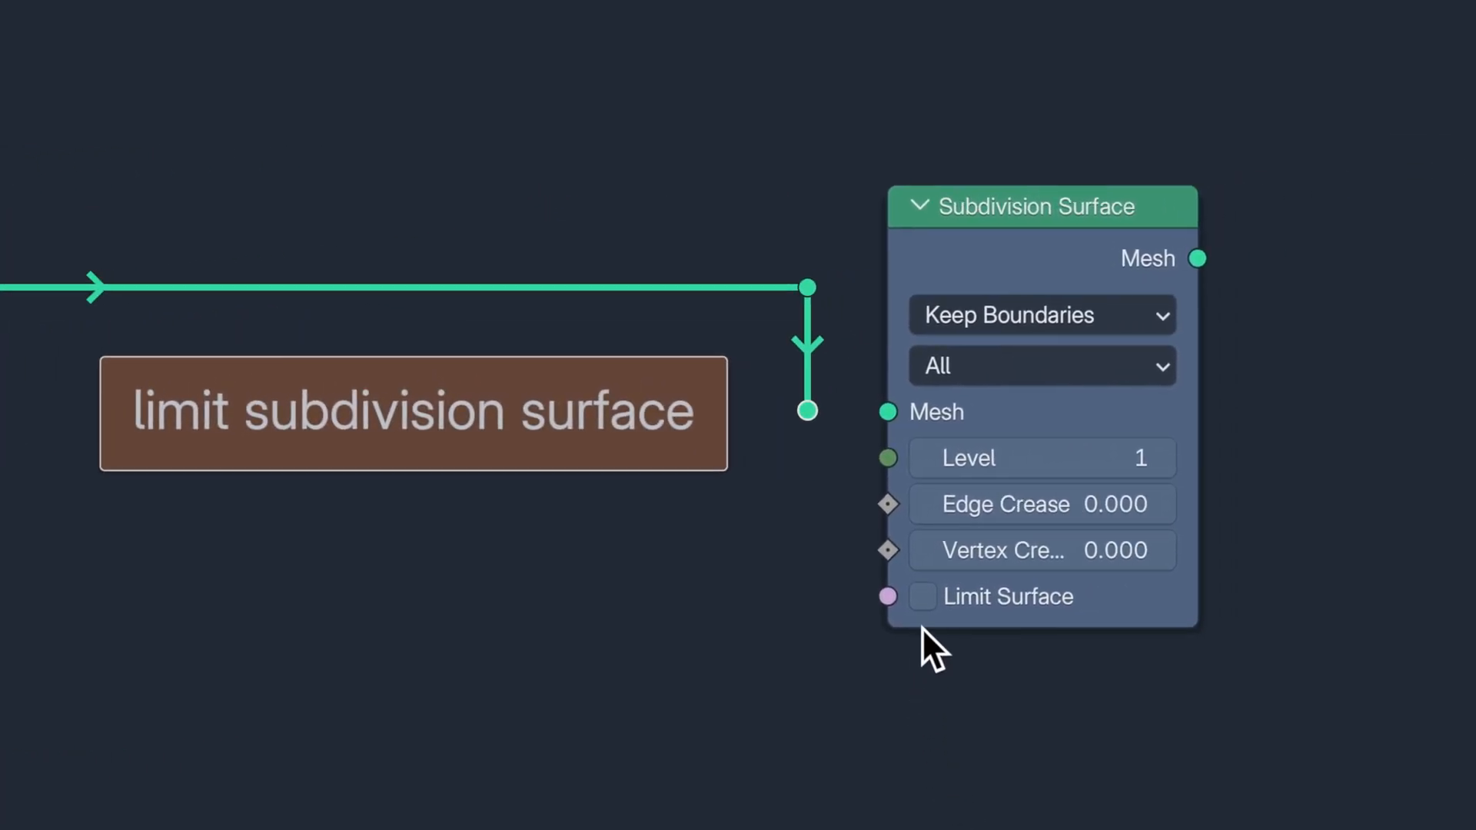
# Tick Limit Surface on the Subdivision Surface node.
pyautogui.click(923, 596)
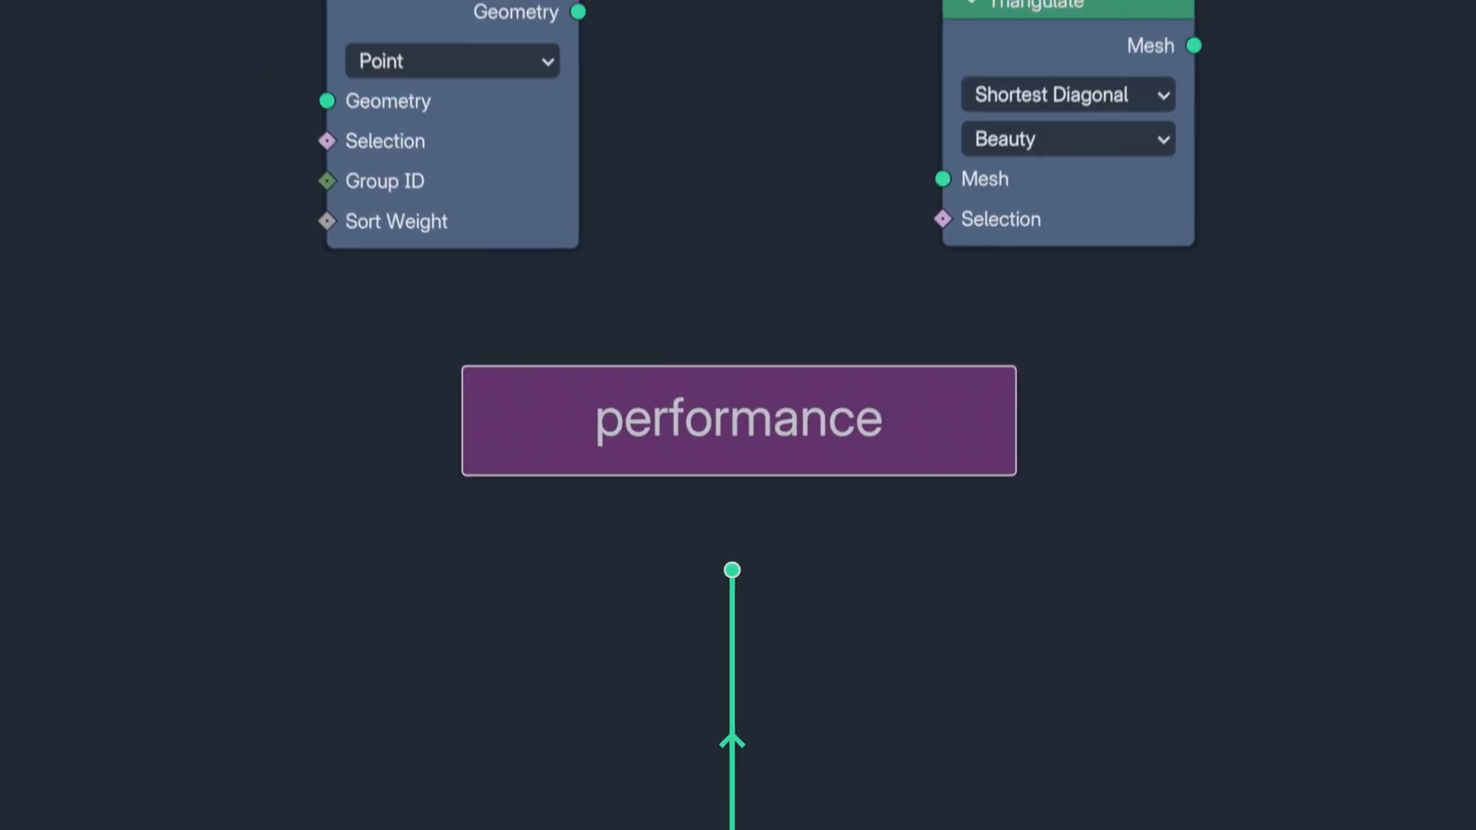
# Scroll and pan the node editor to frame the Sort Elements and Triangulate nodes.
pyautogui.scroll(-3)
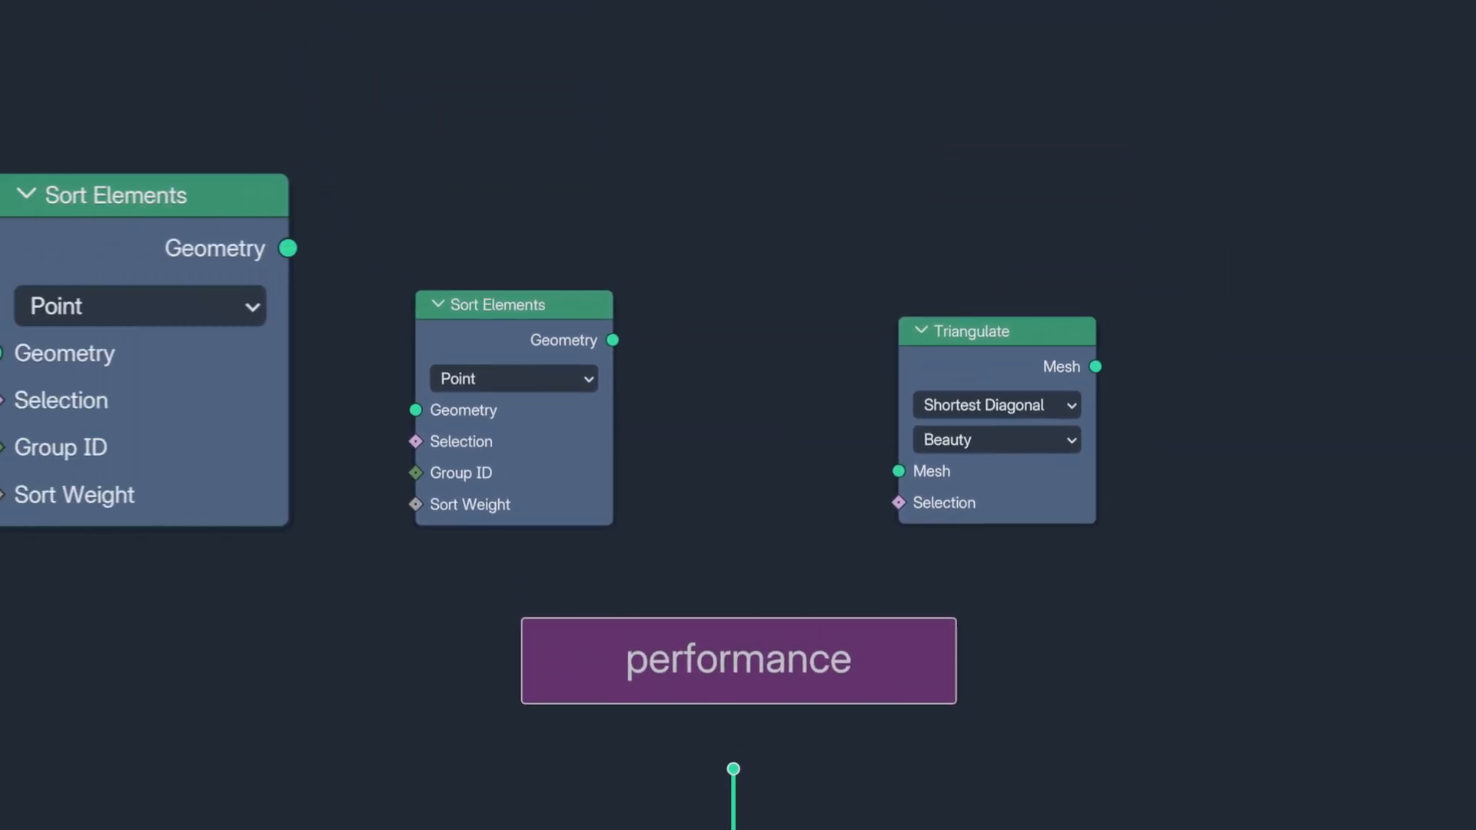
pyautogui.moveTo(141, 194); pyautogui.dragTo(219, 194)
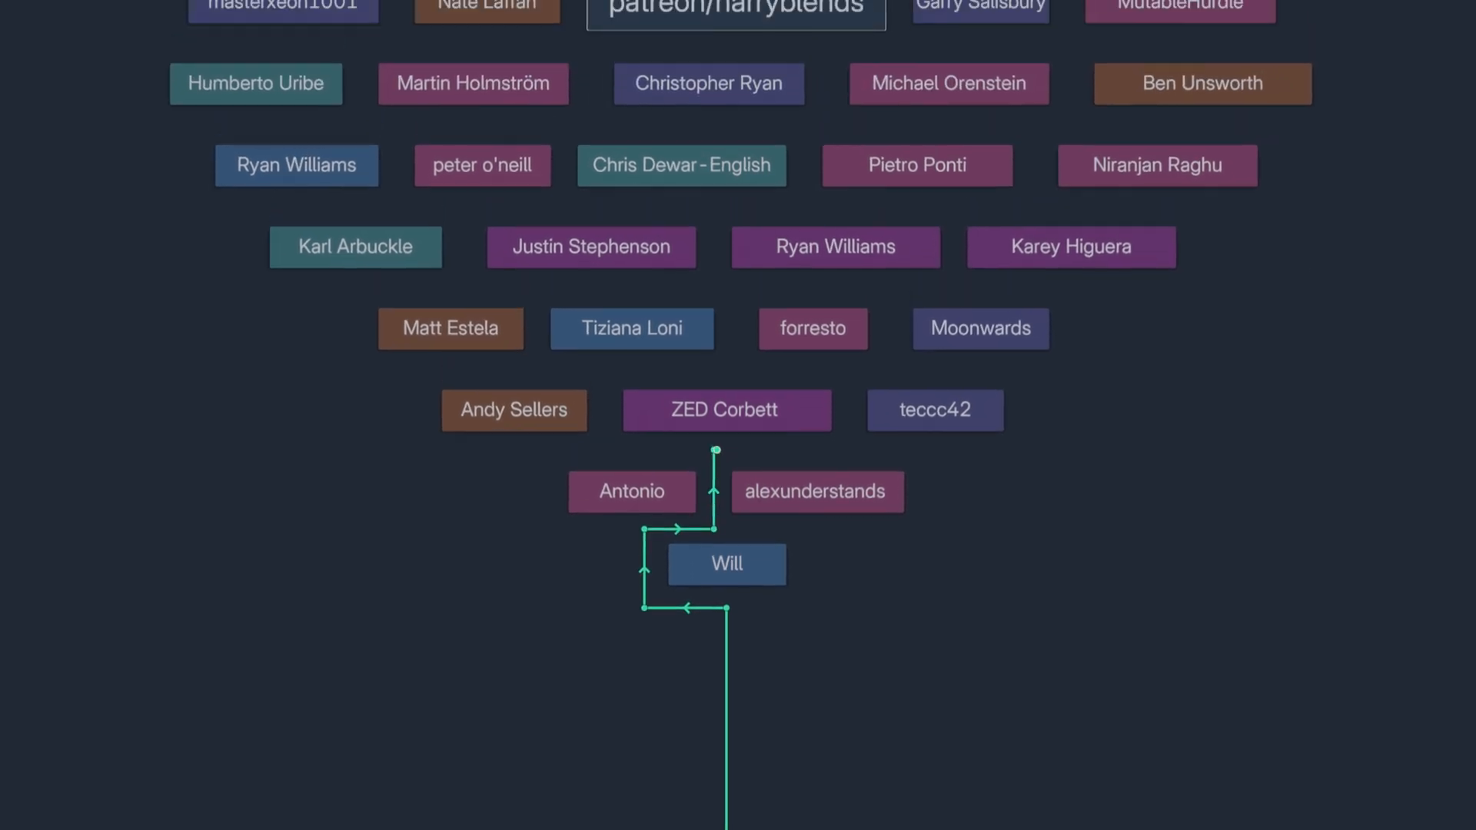
# Scroll up through the patron name frames to show the credits board.
pyautogui.scroll(3)
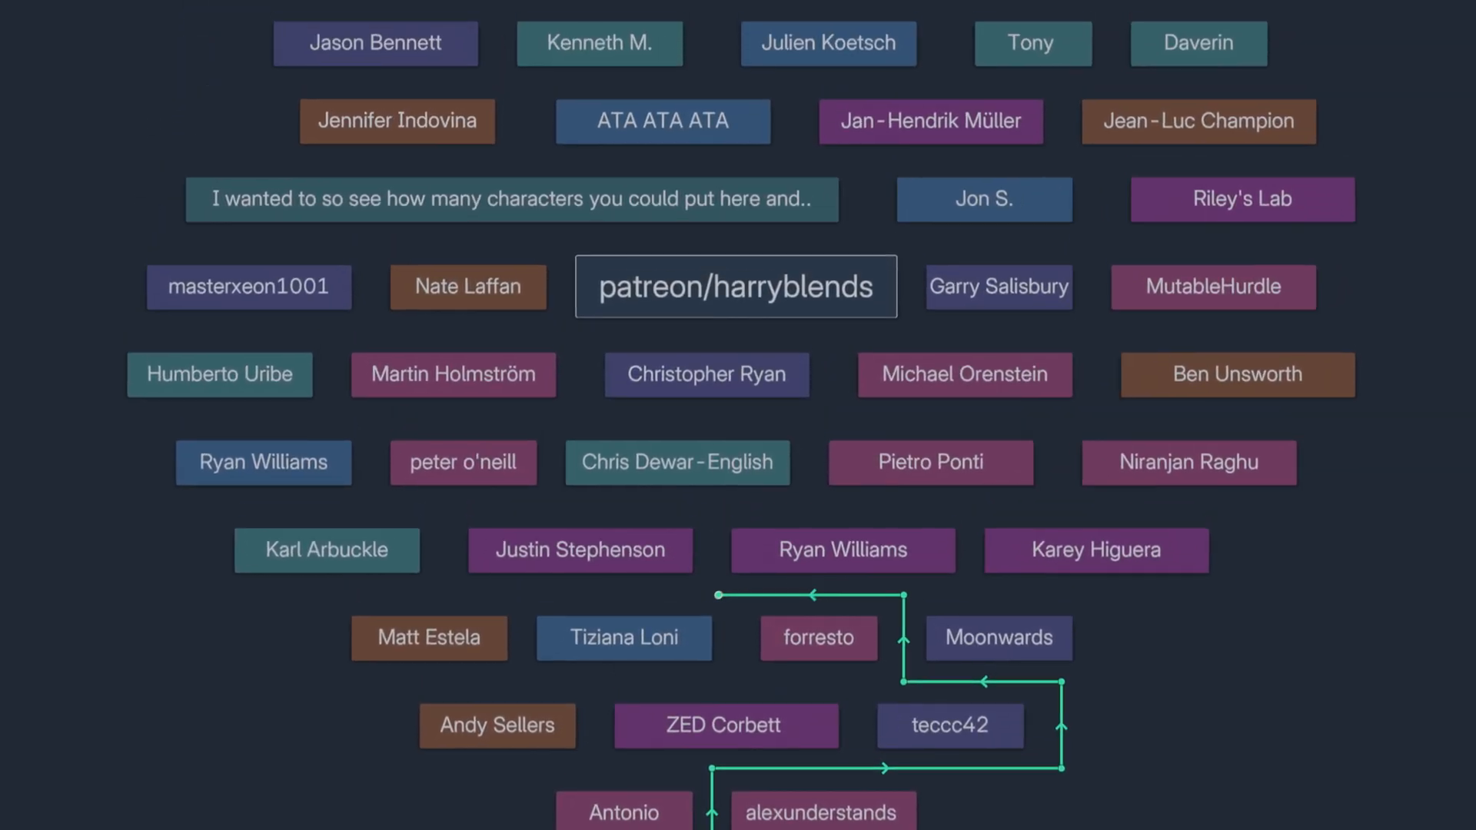